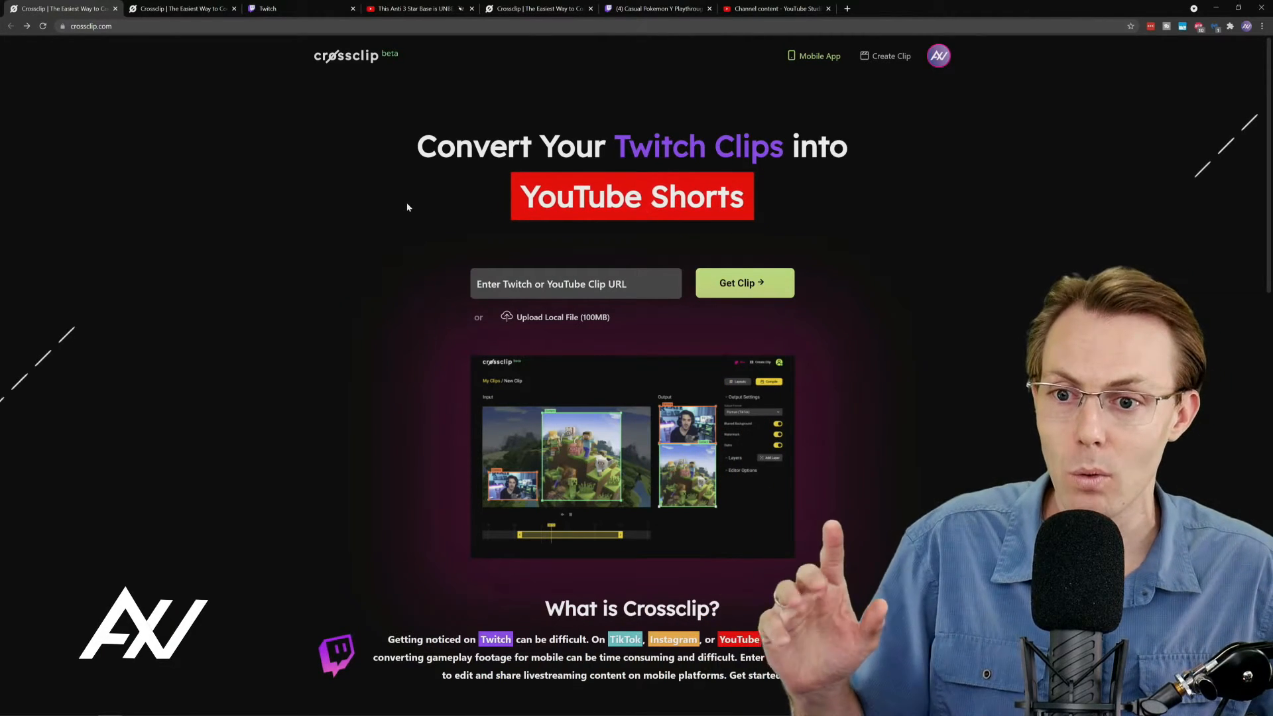
- Bring up the Crossclip 1 clip page on Twitch with its clip link
left_click(301, 8)
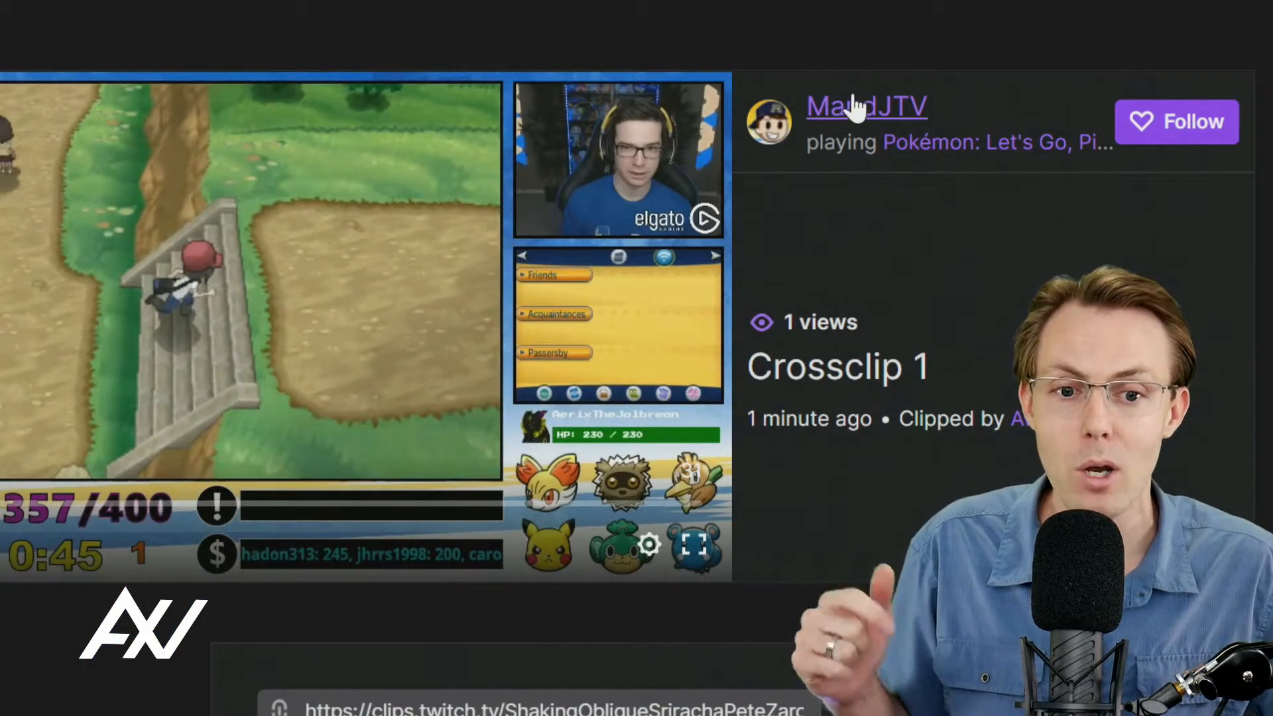
scroll("down", 3)
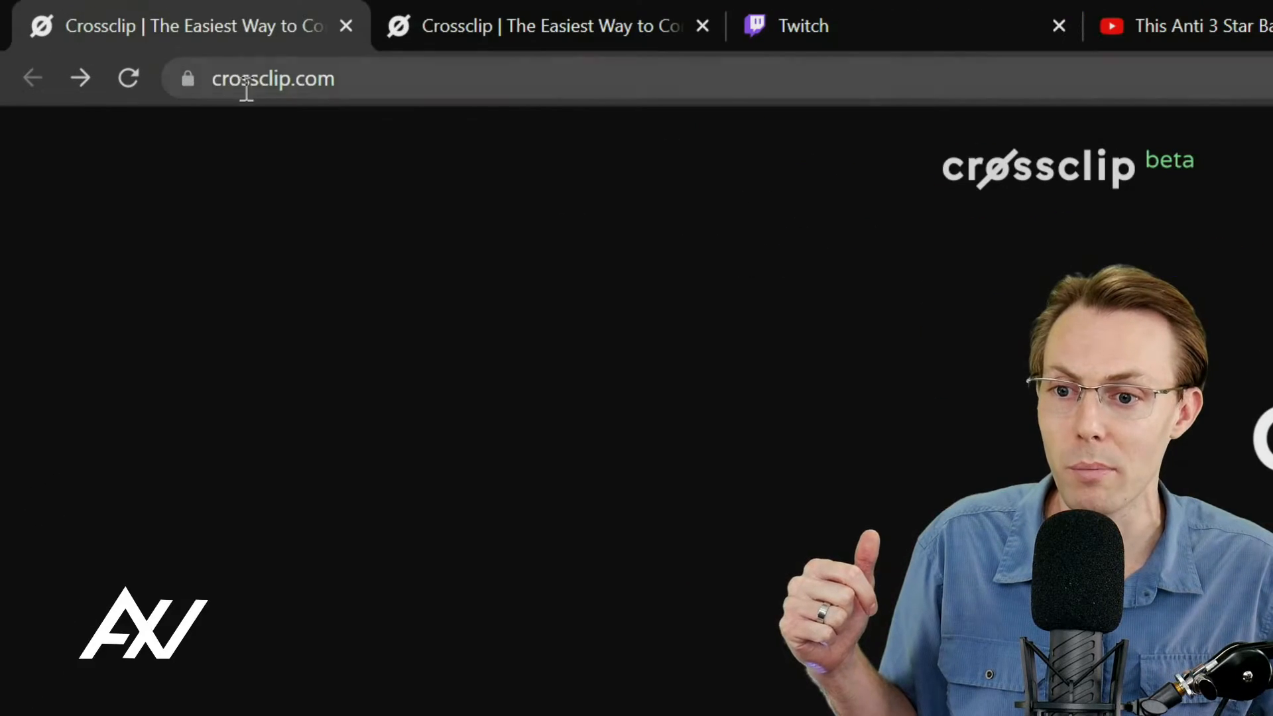
- Fetch the pasted Crossclip 1 Twitch link into the Crossclip editor via Get Clip
left_click(273, 79)
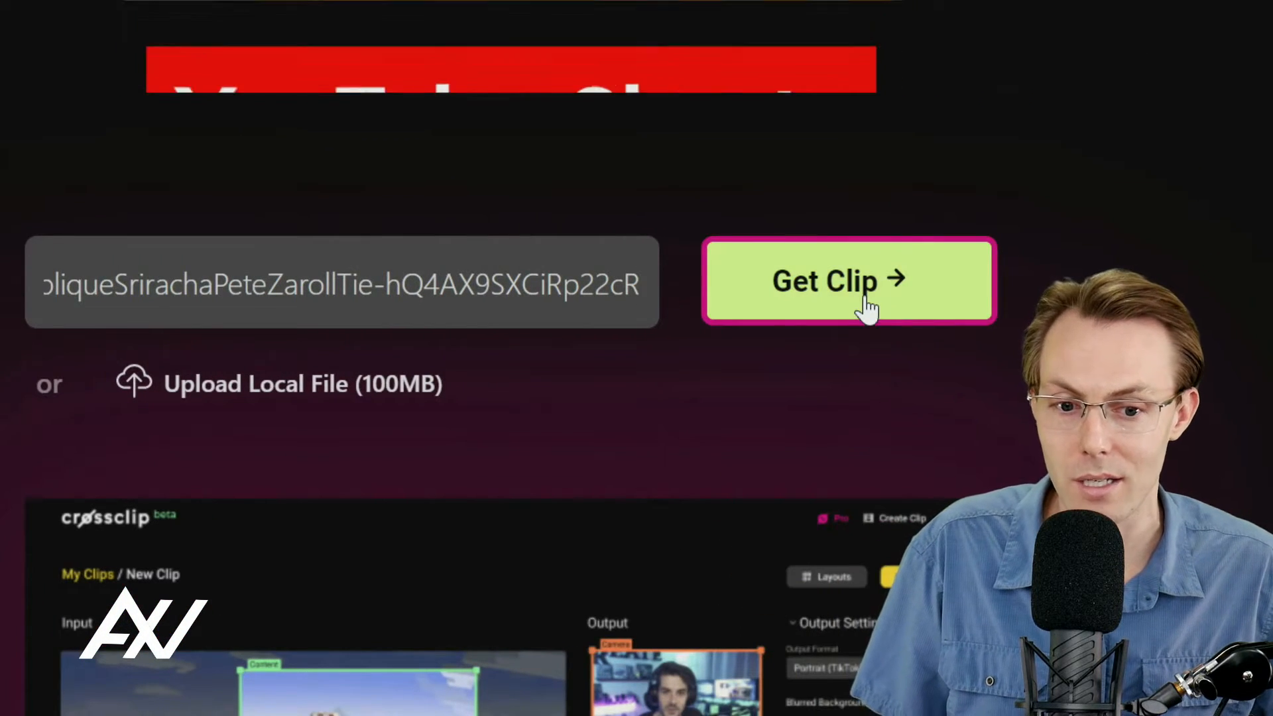
left_click(849, 280)
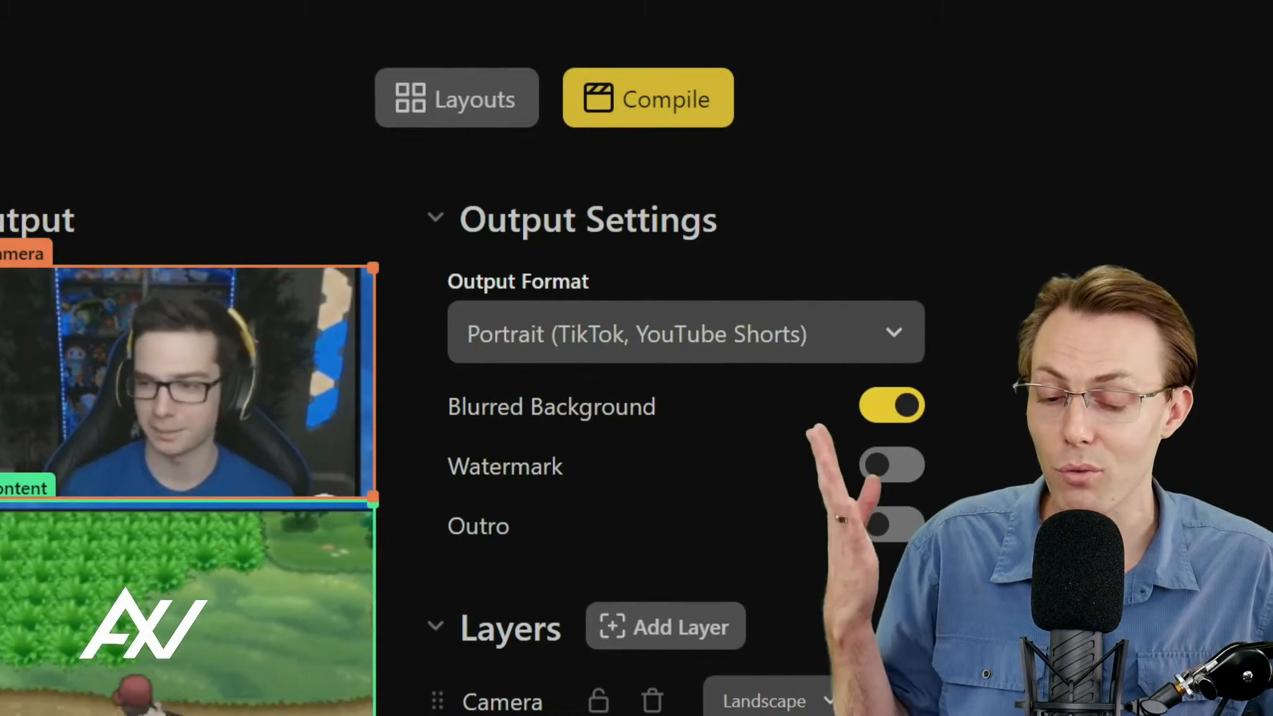
- Switch on Watermark and Outro in Output Settings, leaving Blurred Background enabled
scroll("down", 3)
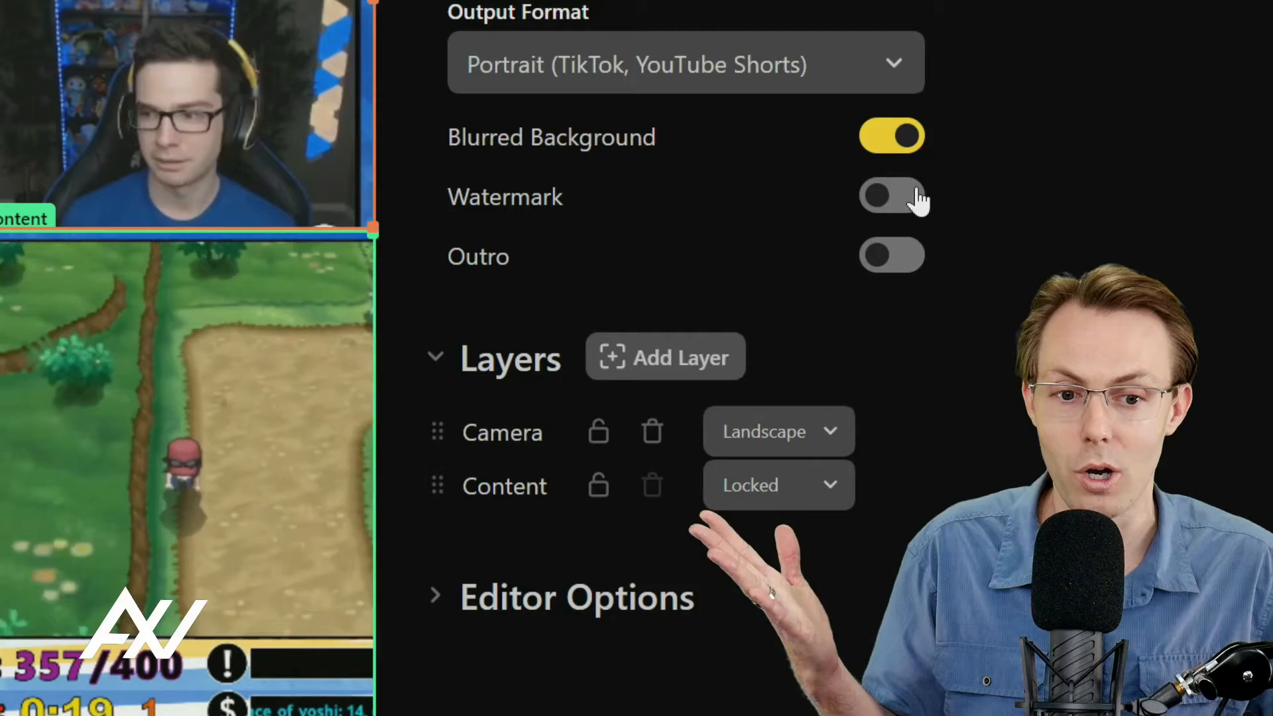
left_click(891, 196)
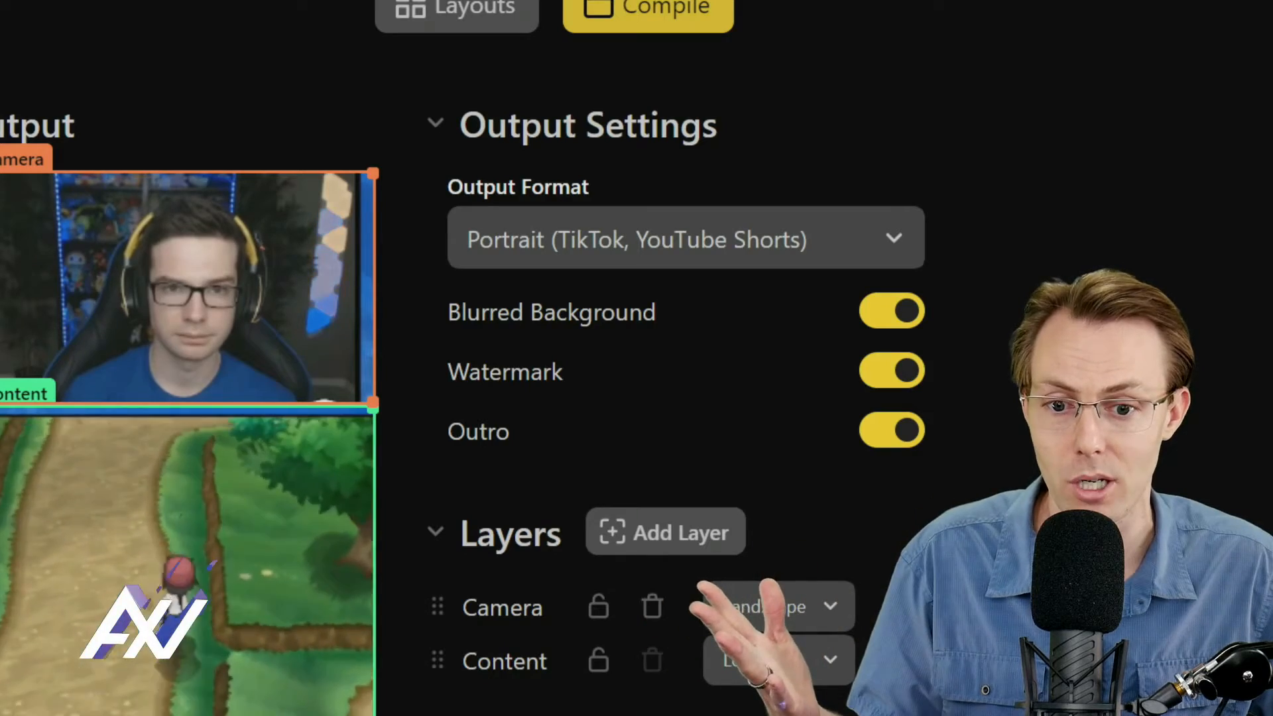
scroll("up", 3)
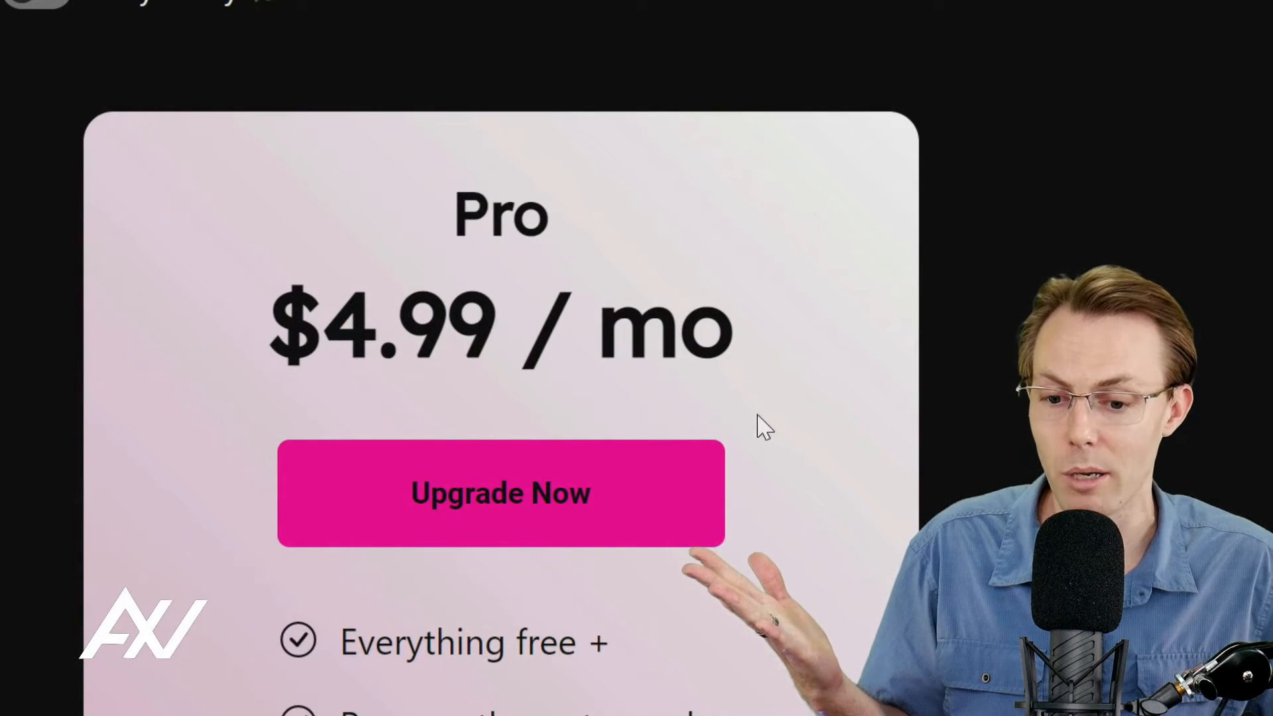
scroll("down", 3)
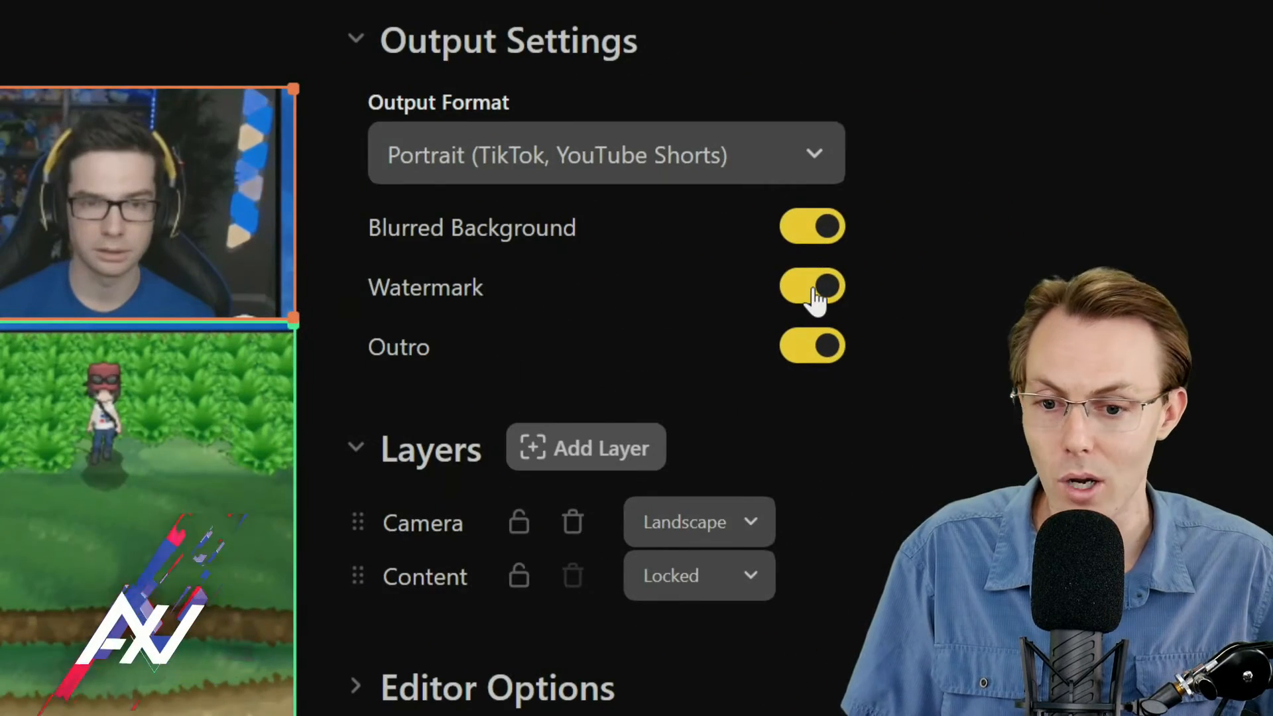
- Switch Watermark and Outro off, choose Square (Instagram, Facebook) output, and bring up Compile
left_click(812, 286)
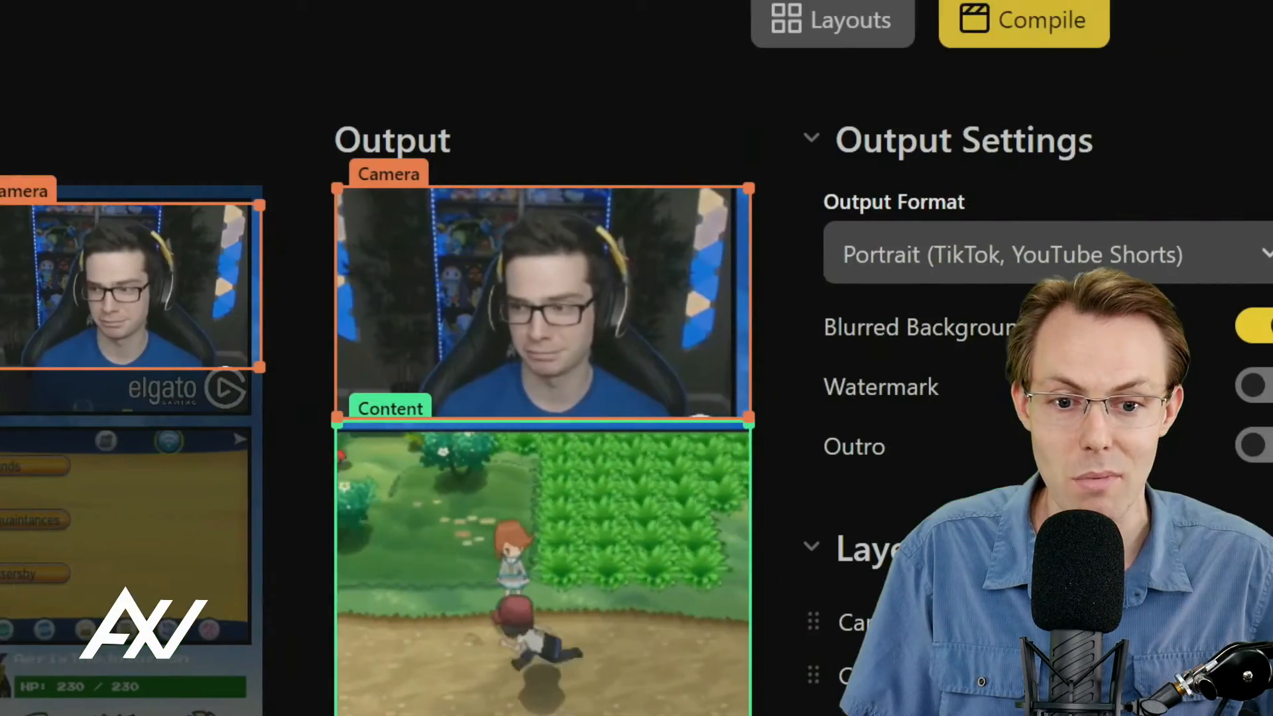
scroll("down", 3)
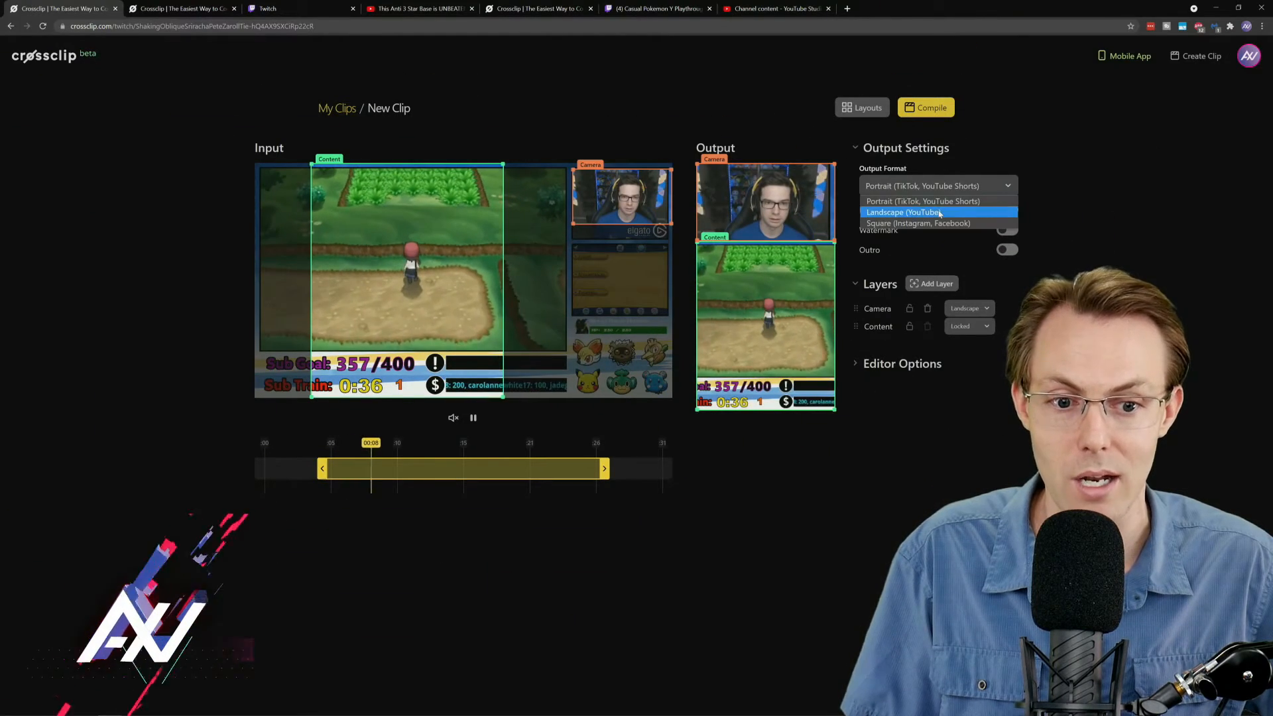
left_click(919, 222)
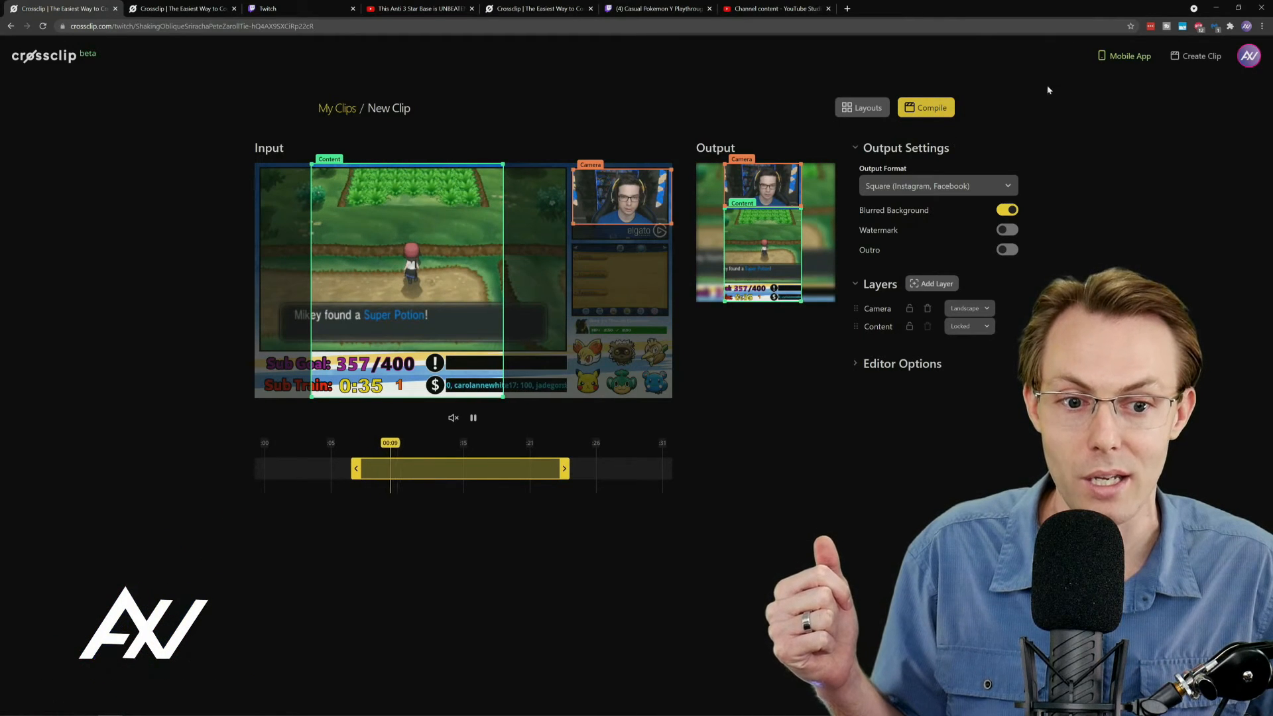
left_click(926, 108)
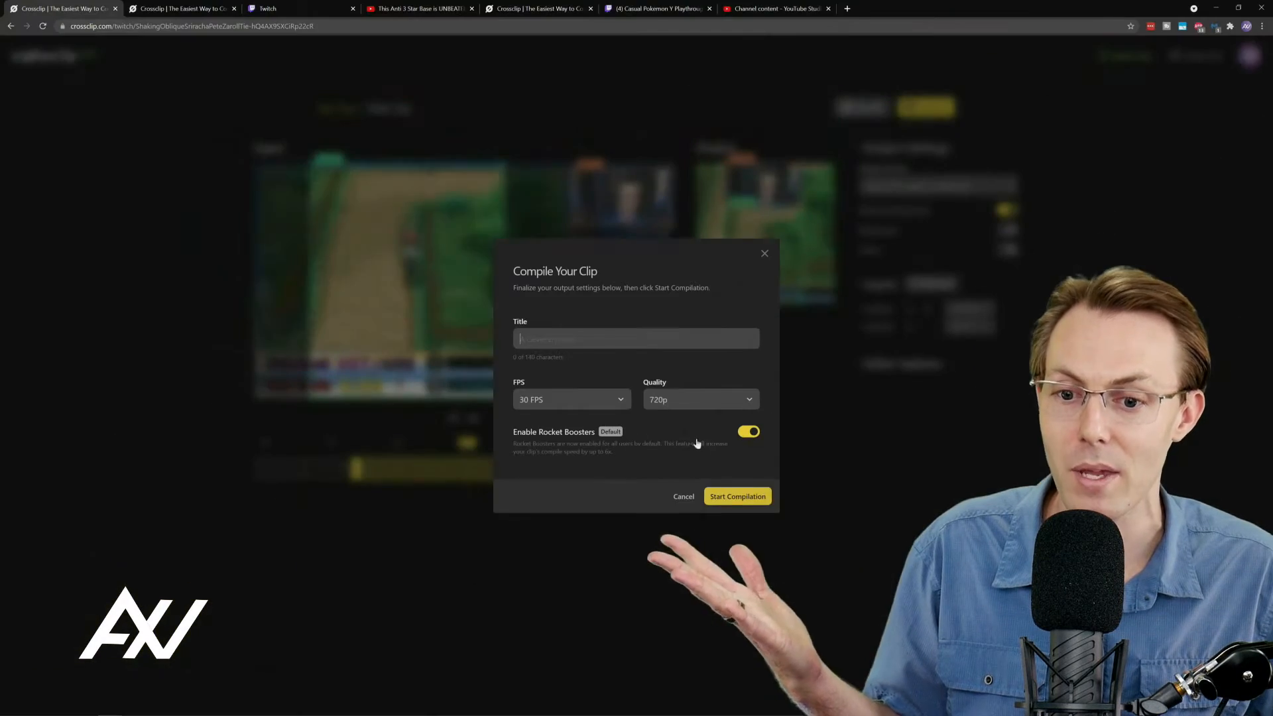
- Title the clip 'Clip 1', set quality to 1080p at 30 FPS, and start compilation
type("c")
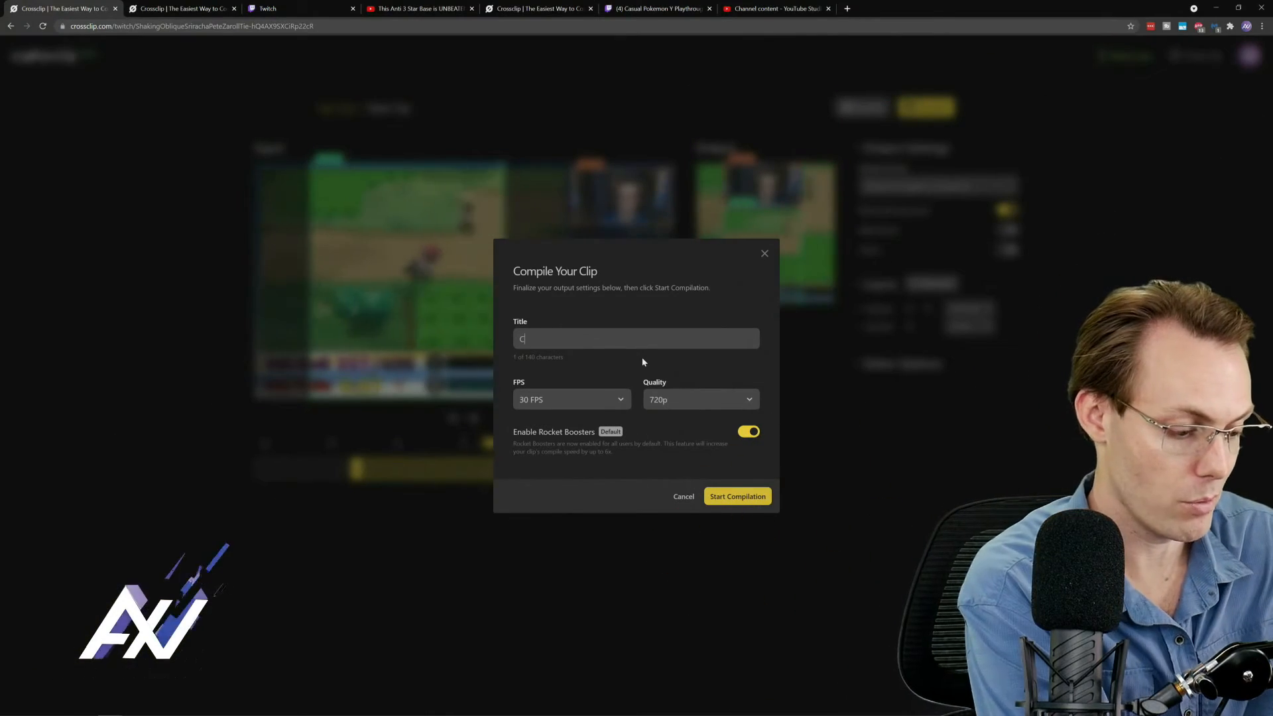
type("lip 1")
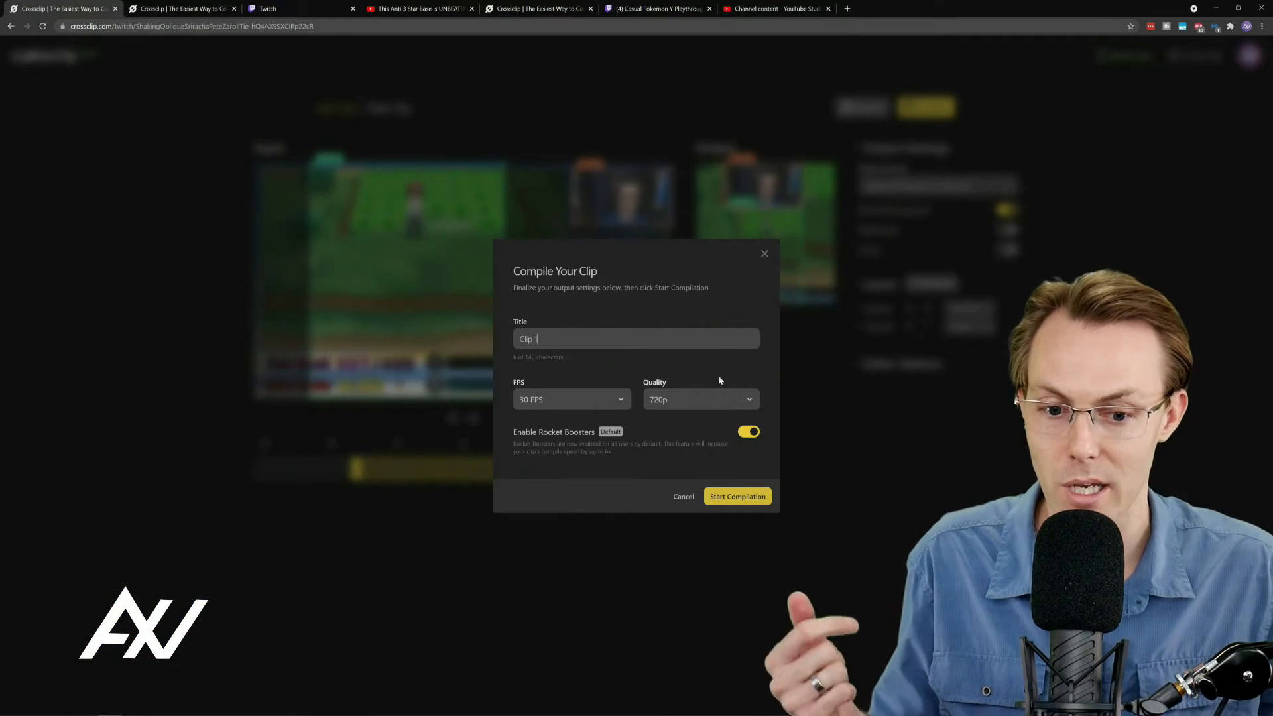
left_click(699, 399)
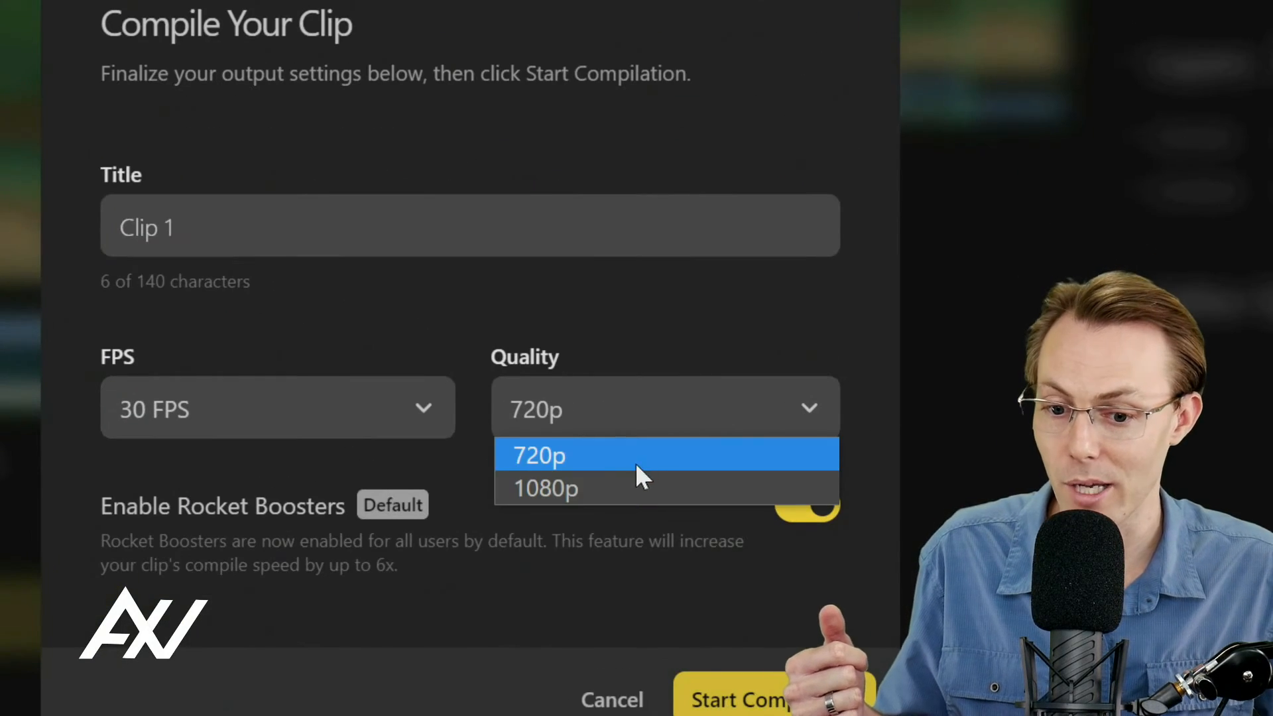
left_click(544, 488)
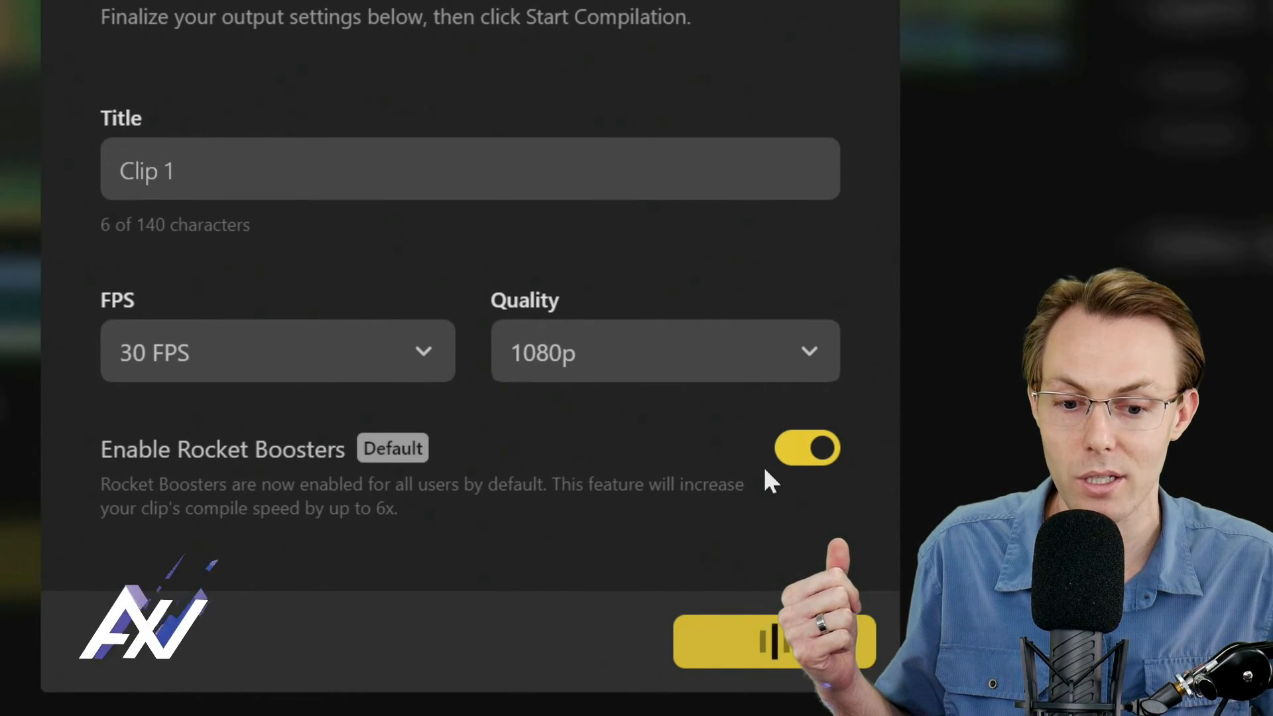
left_click(773, 642)
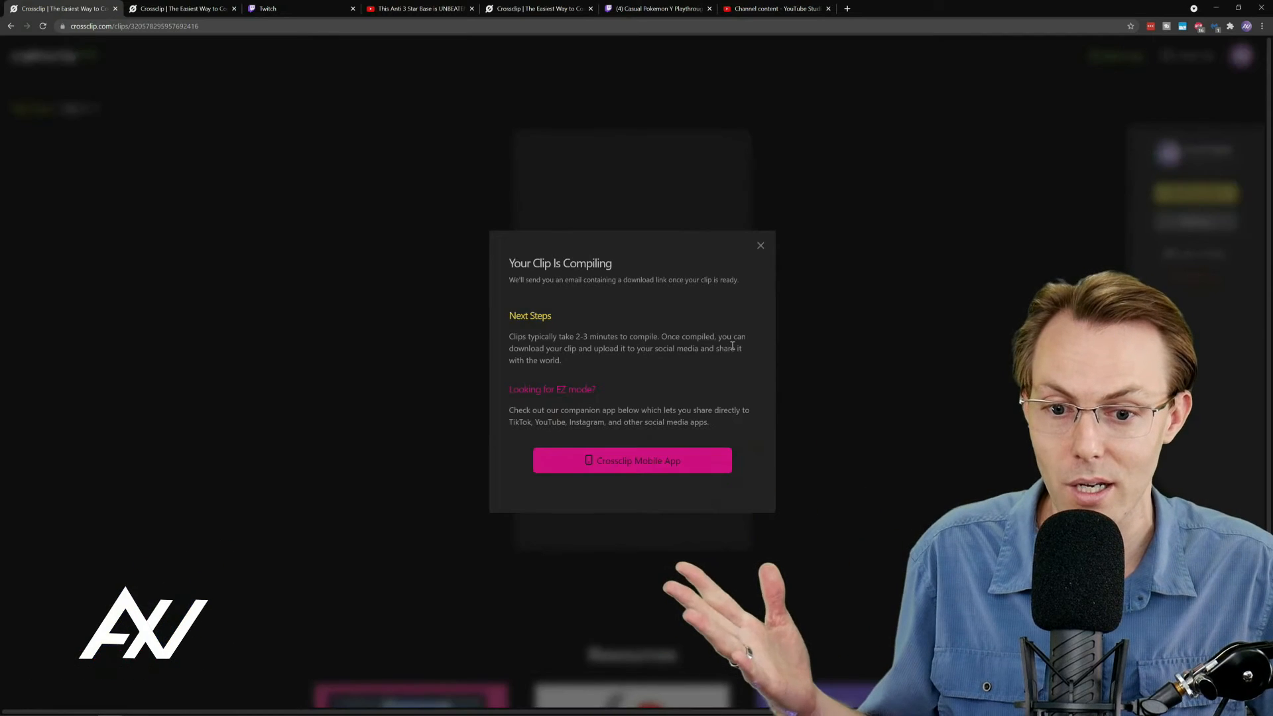